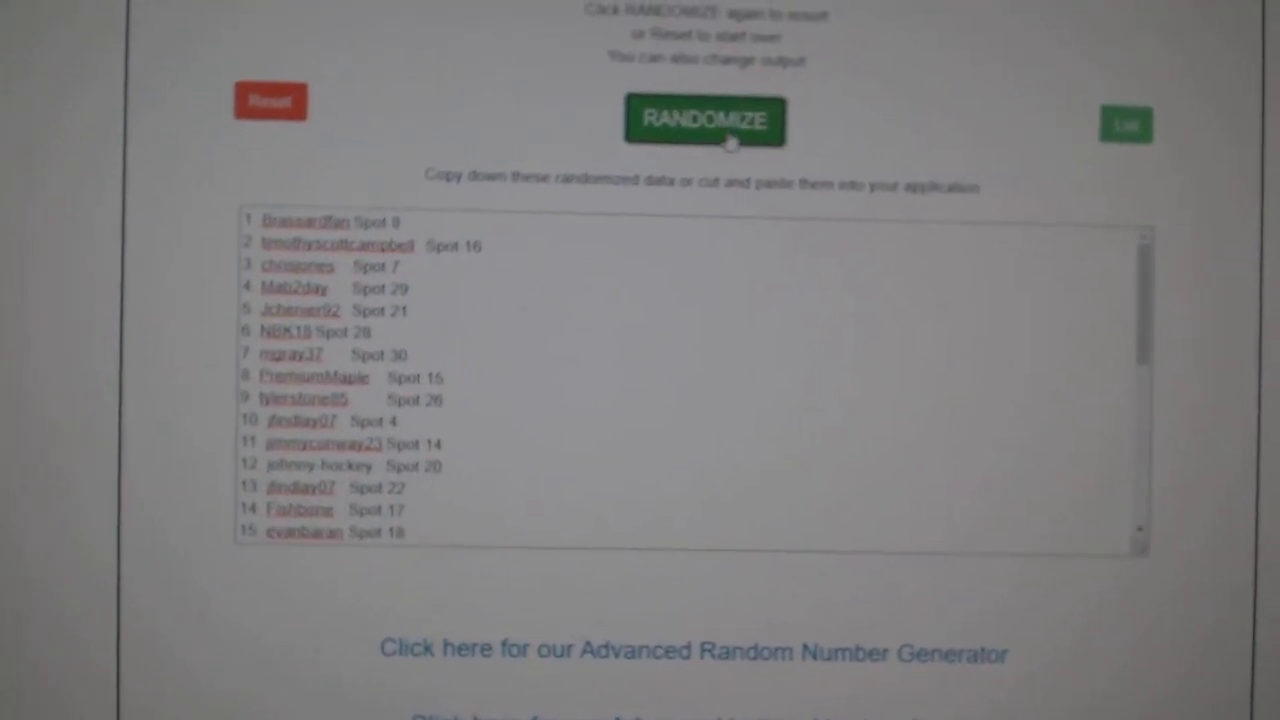
Reshuffle the 31 participant names and select the numbered results for copying.
click(704, 120)
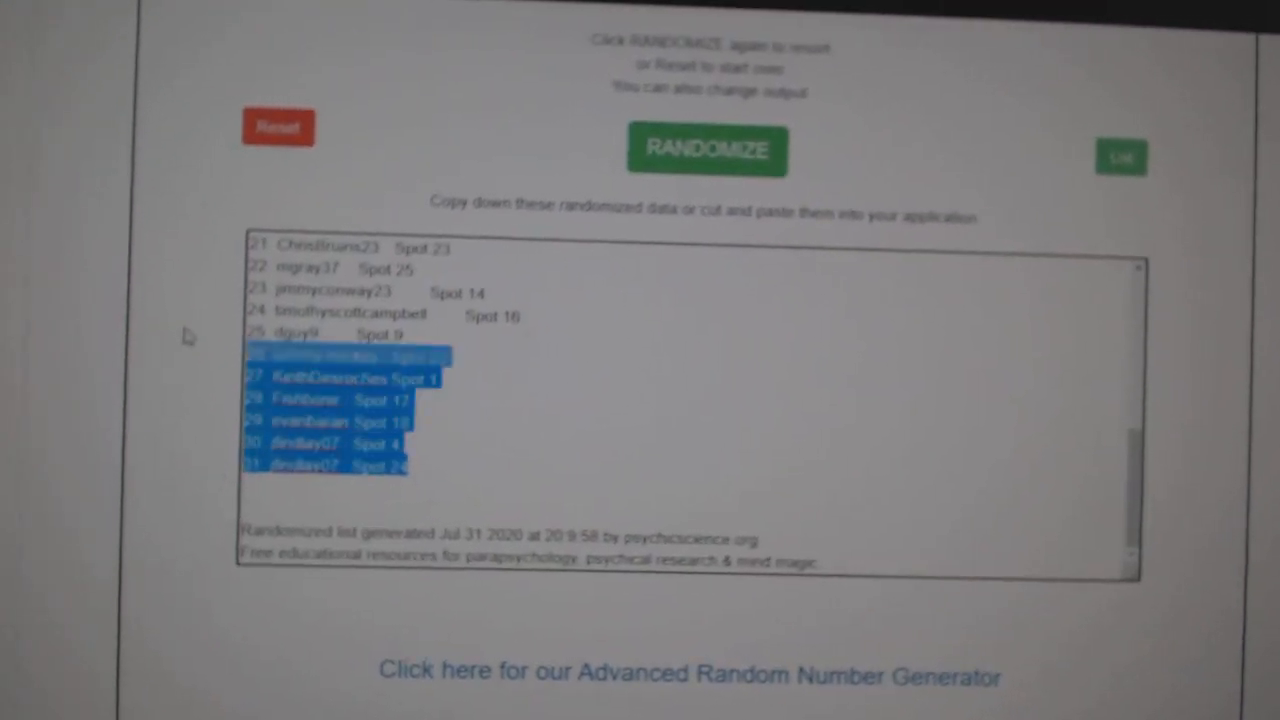
click(706, 148)
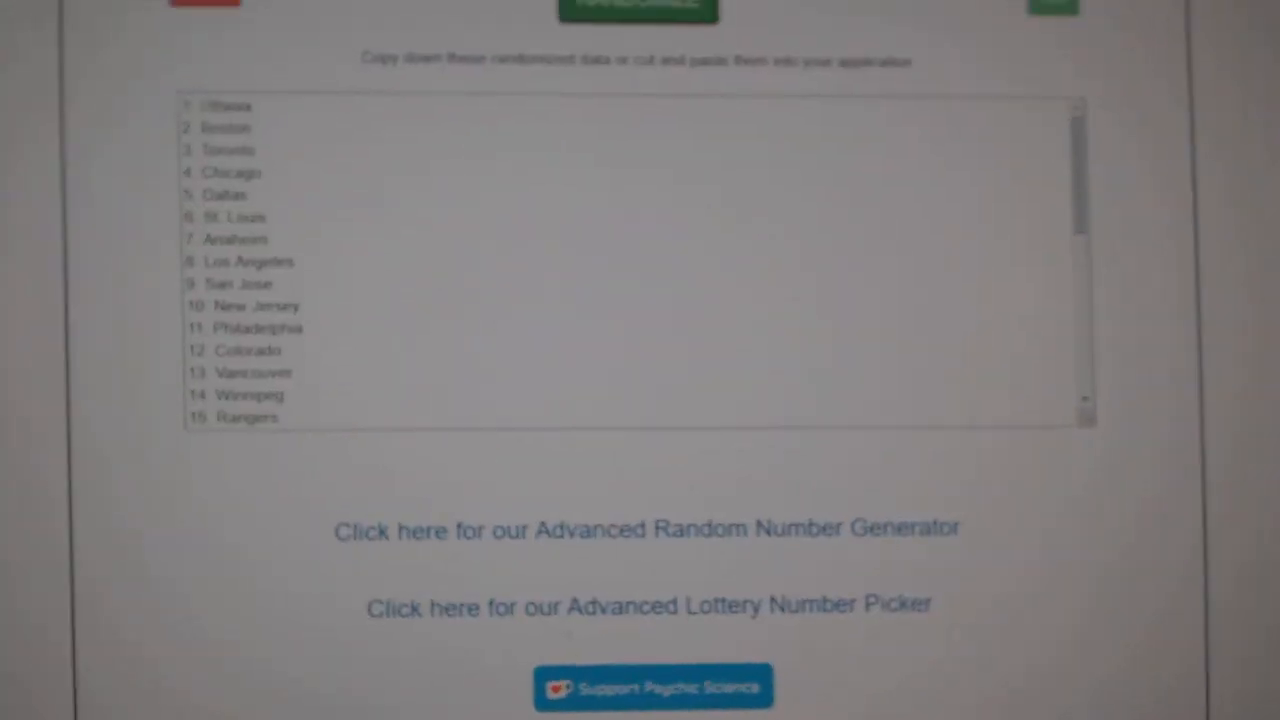
Shuffle the NHL team list twice, ending with Tampa Bay as entry 31, and select the results.
click(680, 94)
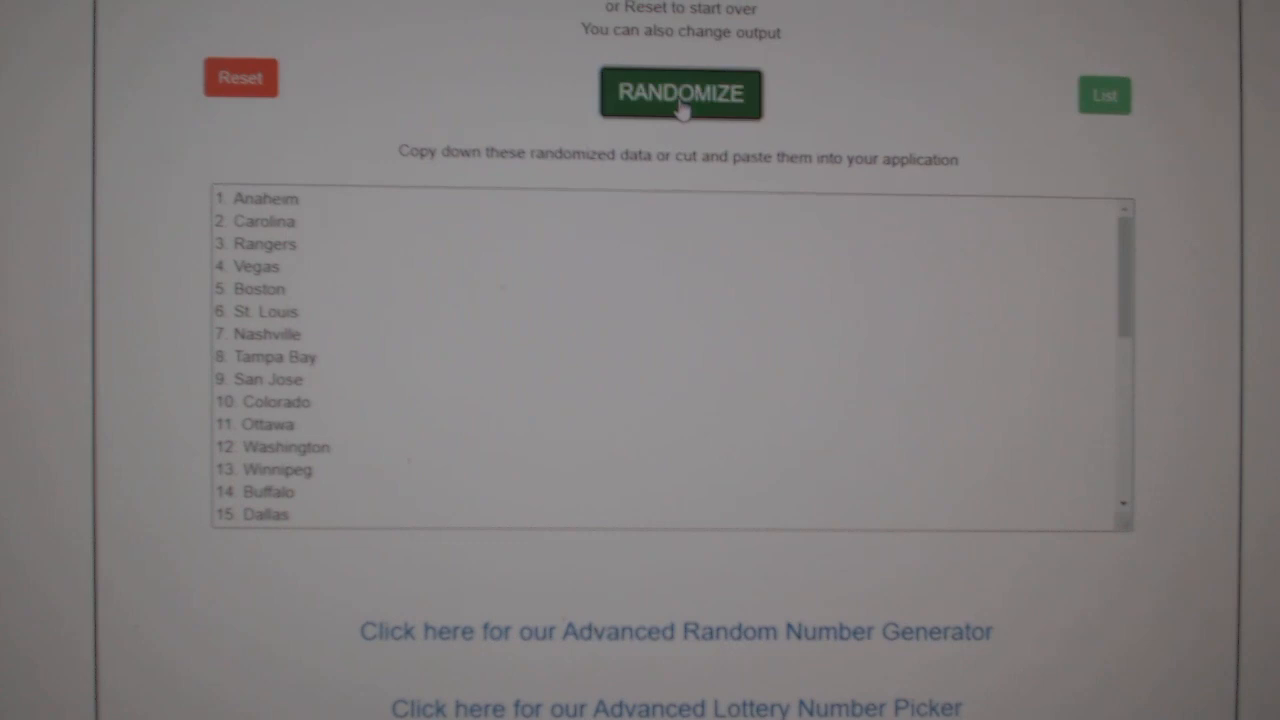
click(680, 94)
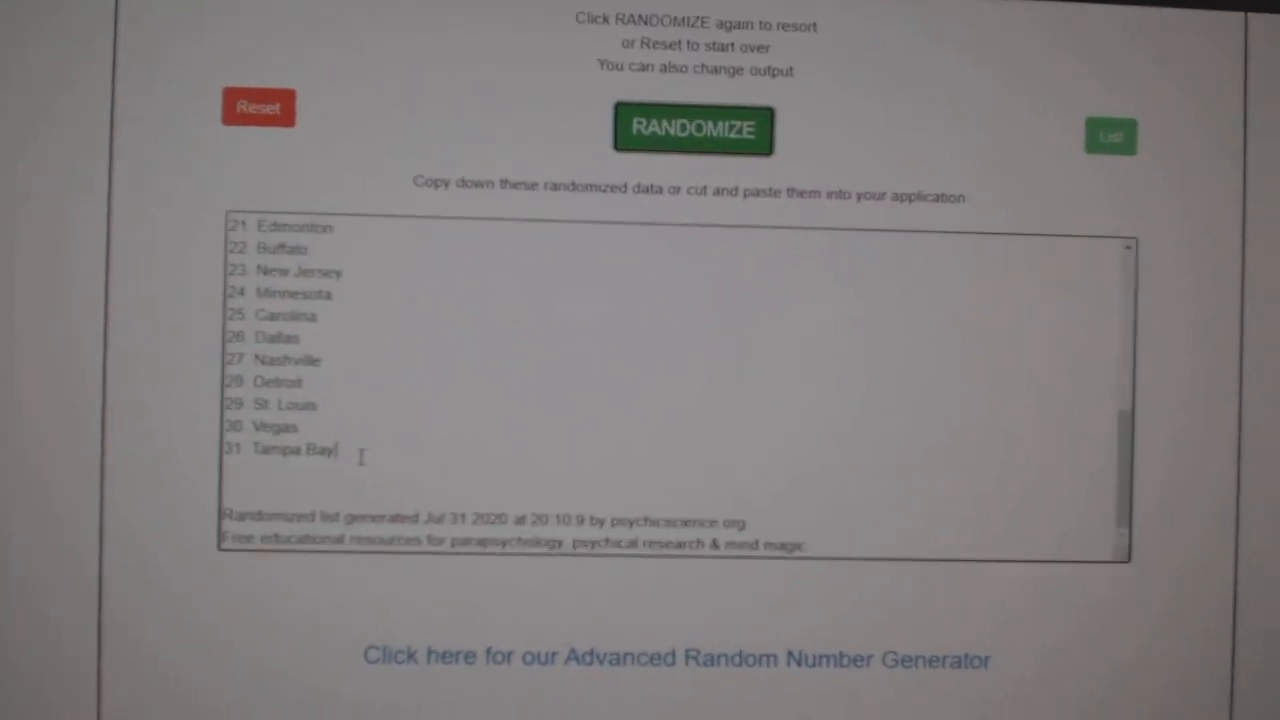
click(692, 130)
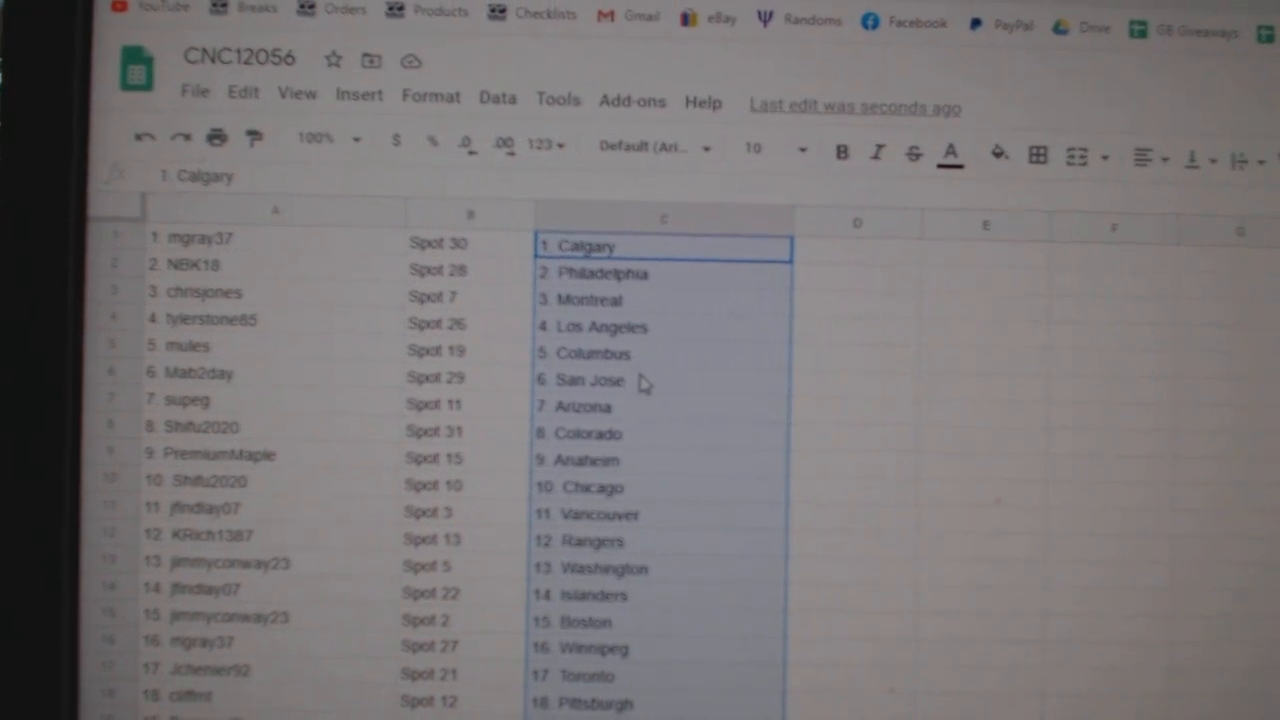
Scroll through all 31 rows to verify each name's spot number and team, ending with spot 24 / Tampa Bay.
scroll(down, 3)
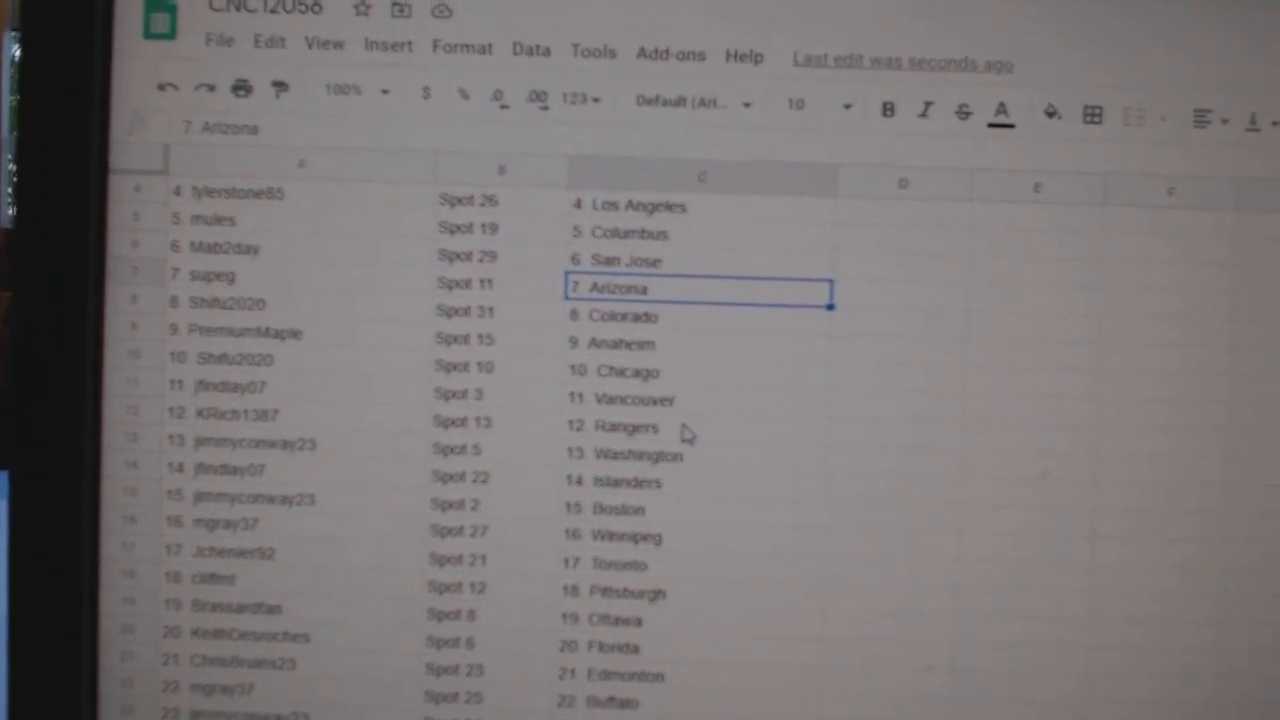
scroll(down, 3)
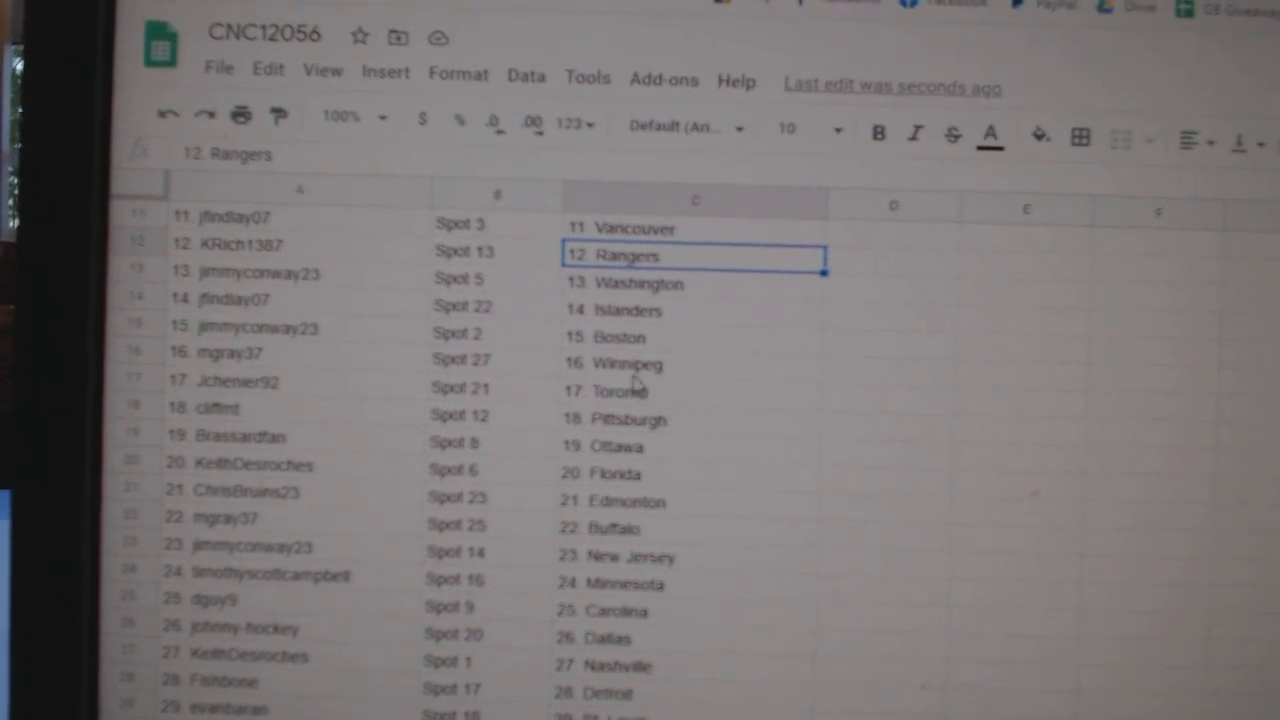
scroll(down, 3)
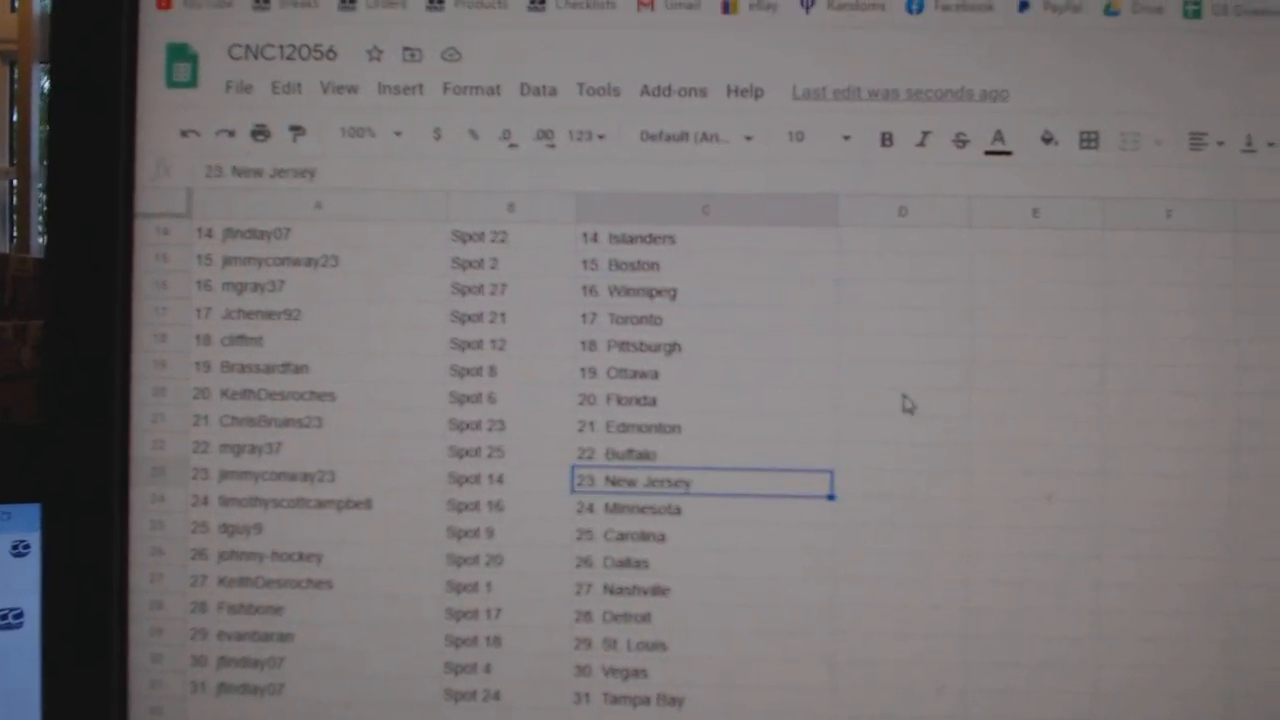
scroll(down, 3)
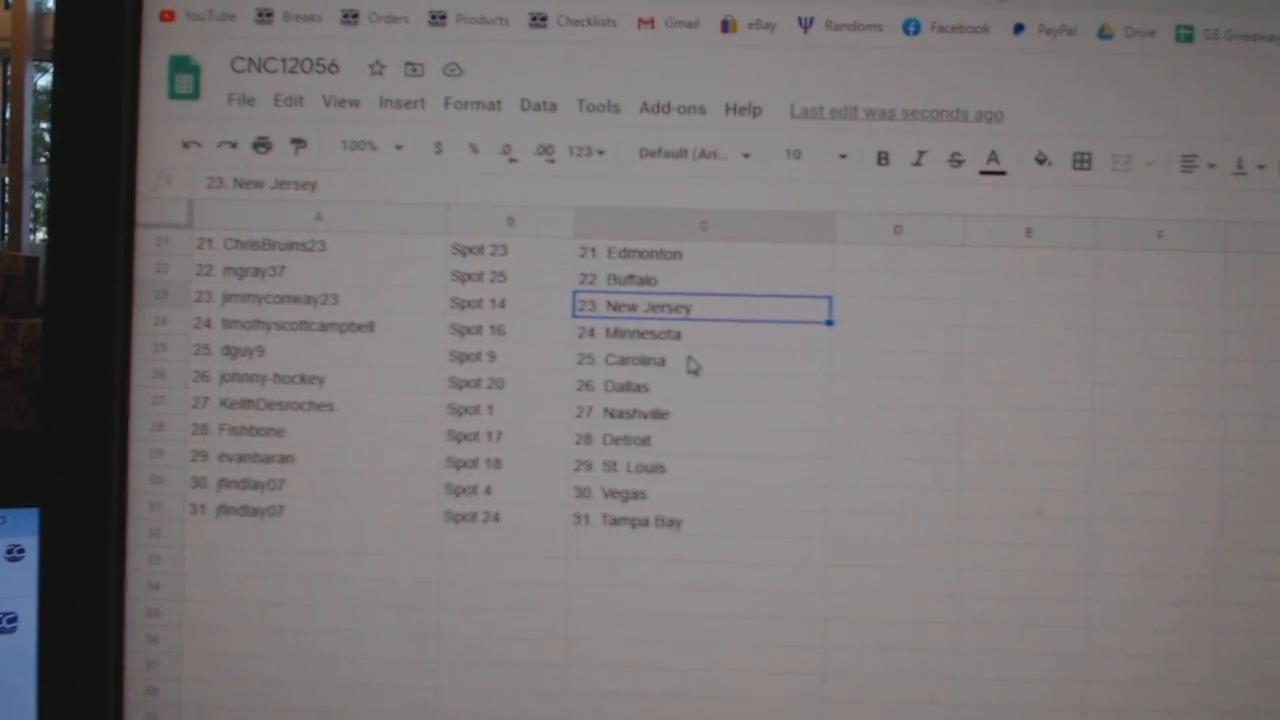